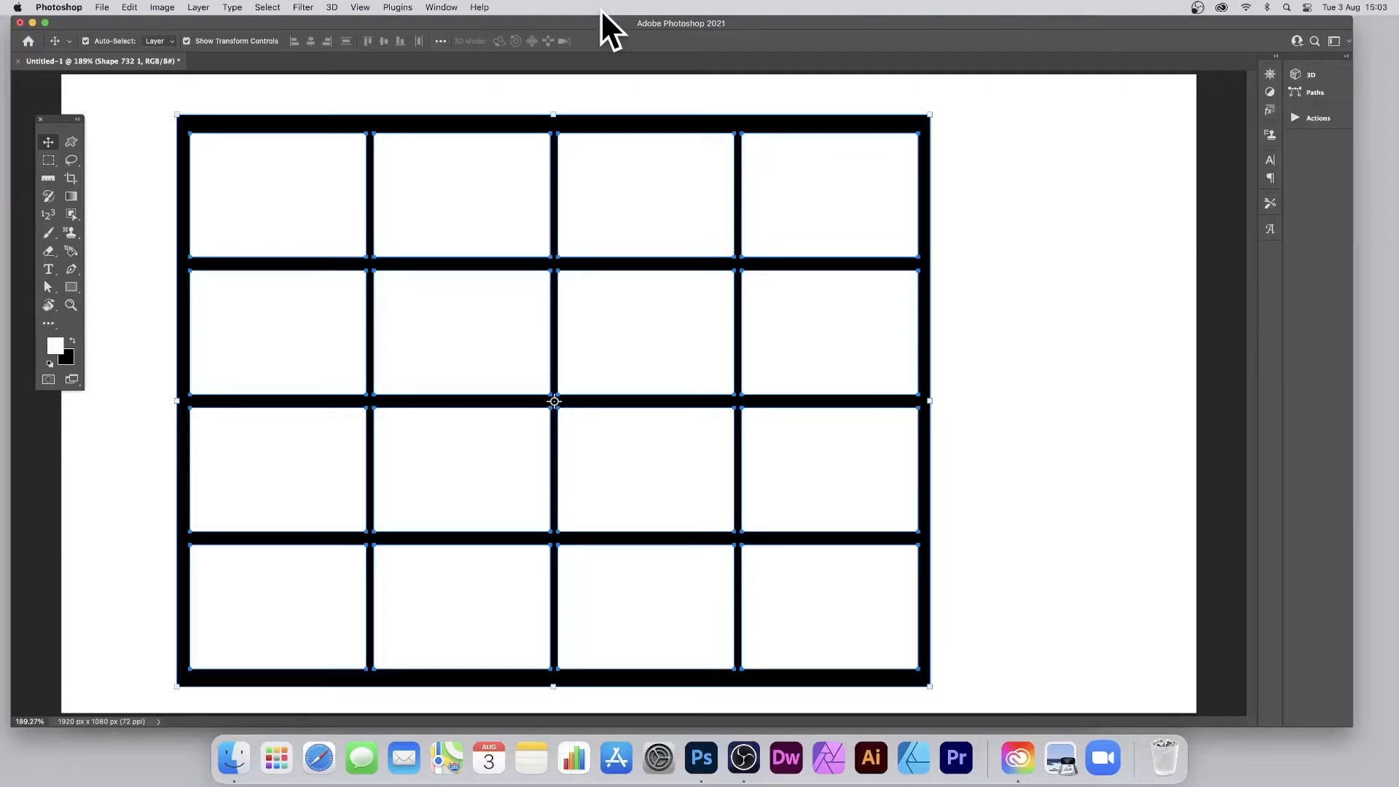
# - Draw a black filled rectangle near the canvas top-left with the Rectangle tool
pyautogui.click(71, 287)
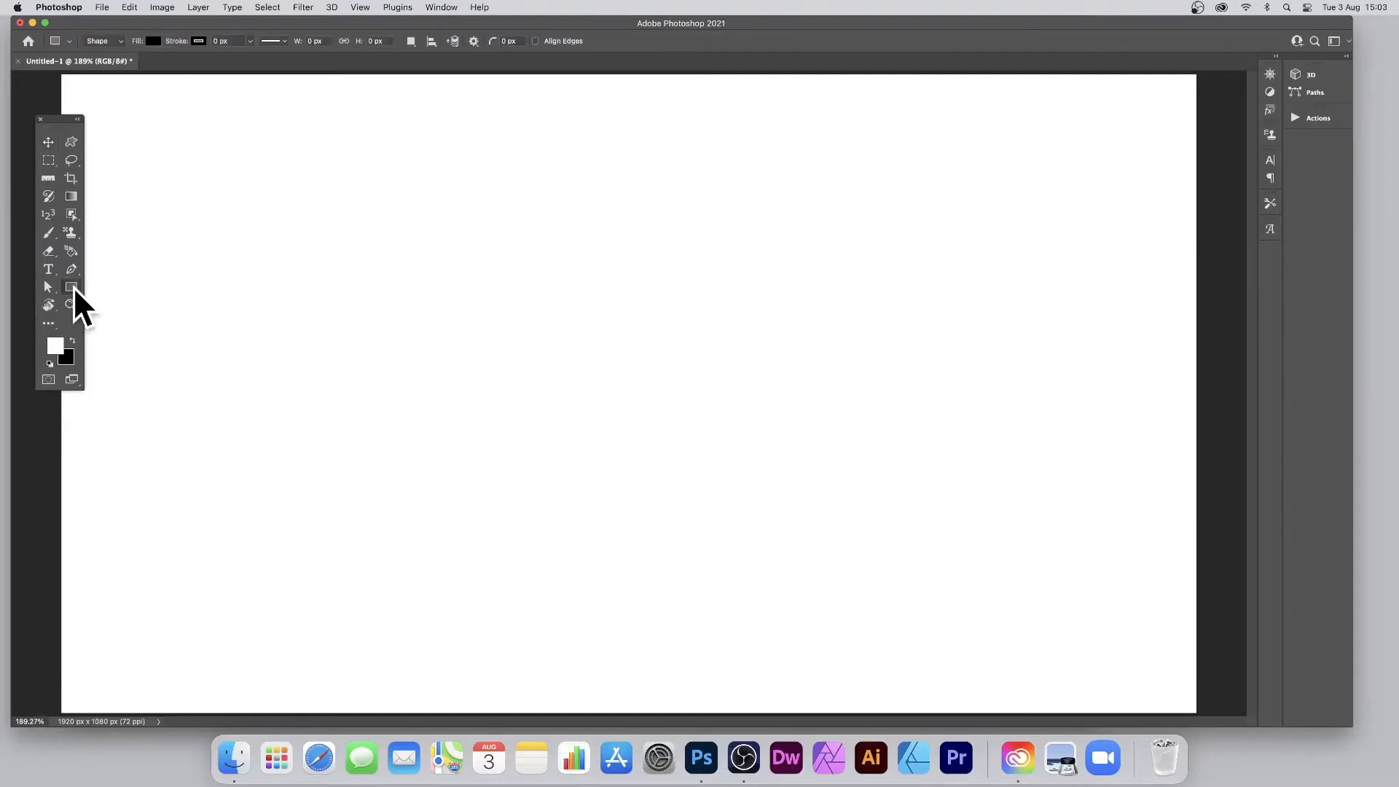
pyautogui.moveTo(186, 140); pyautogui.dragTo(346, 232)
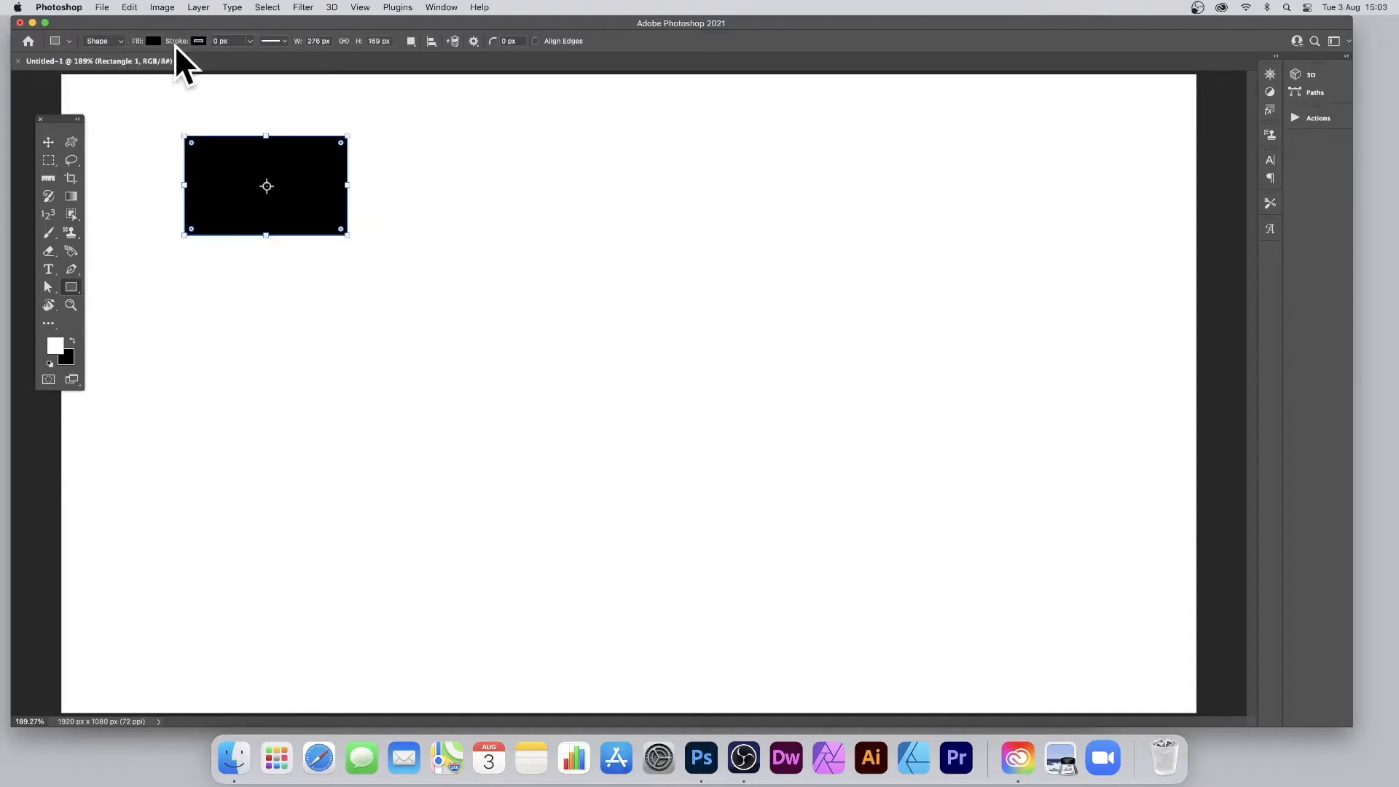
# - With the Move tool, drag two copies of the rectangle further right along the row
pyautogui.click(49, 142)
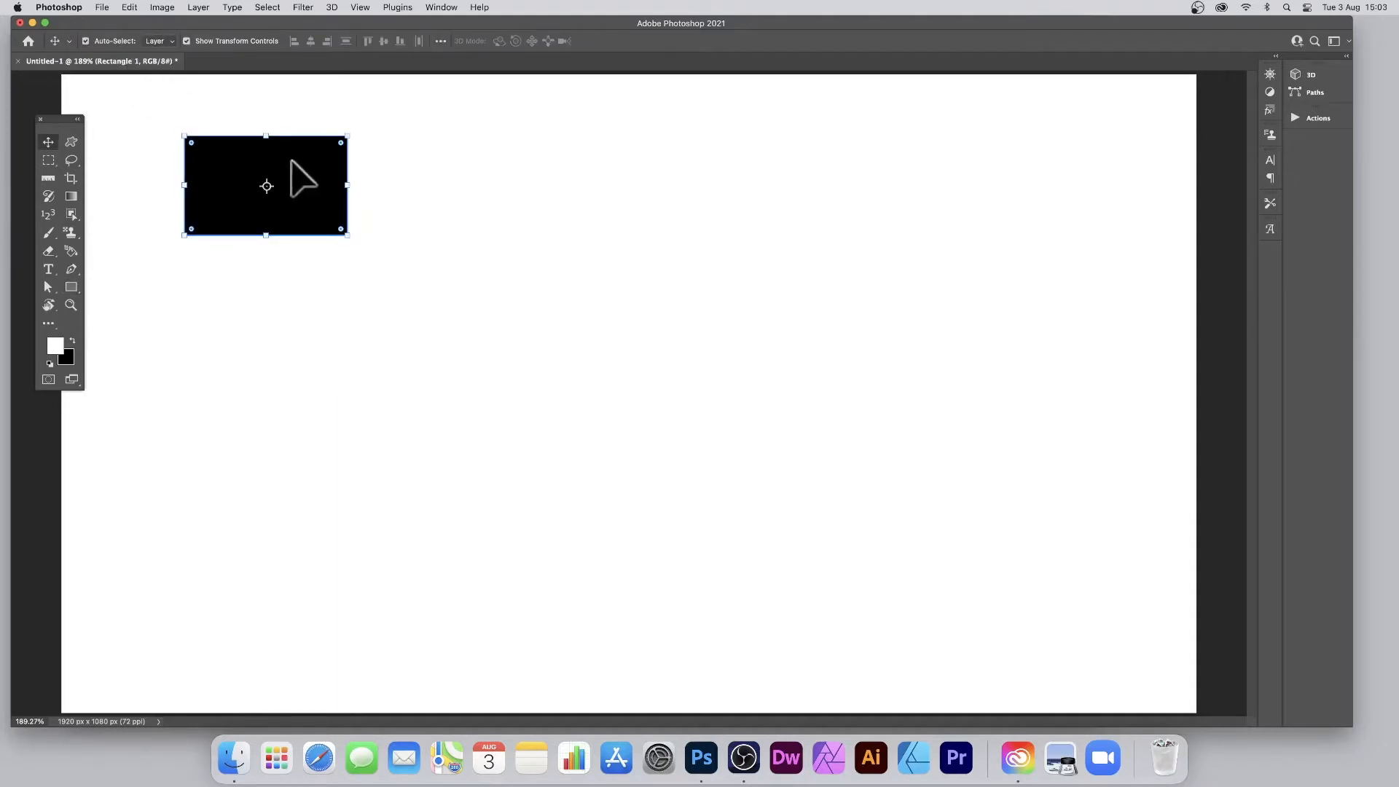
pyautogui.moveTo(304, 174)
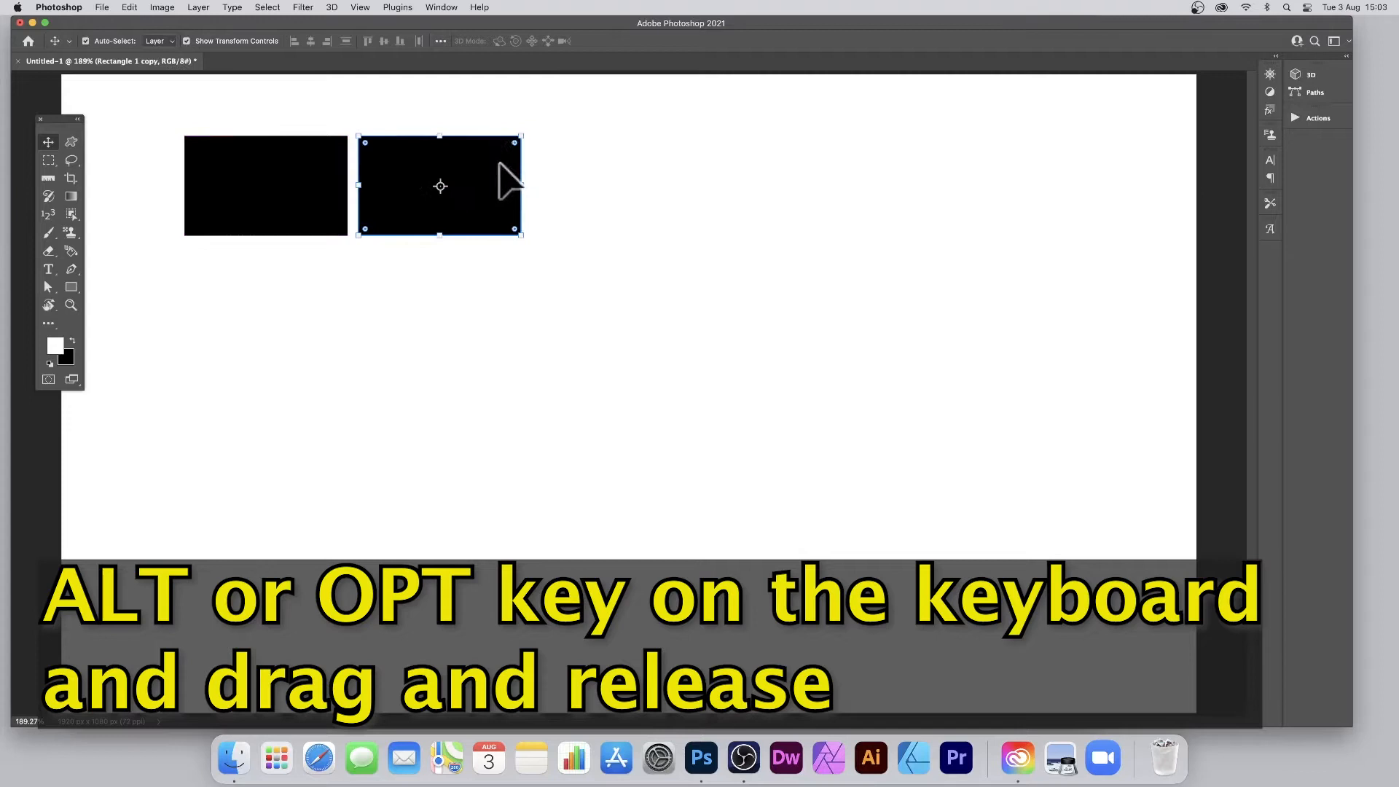
pyautogui.moveTo(439, 186); pyautogui.dragTo(532, 174)
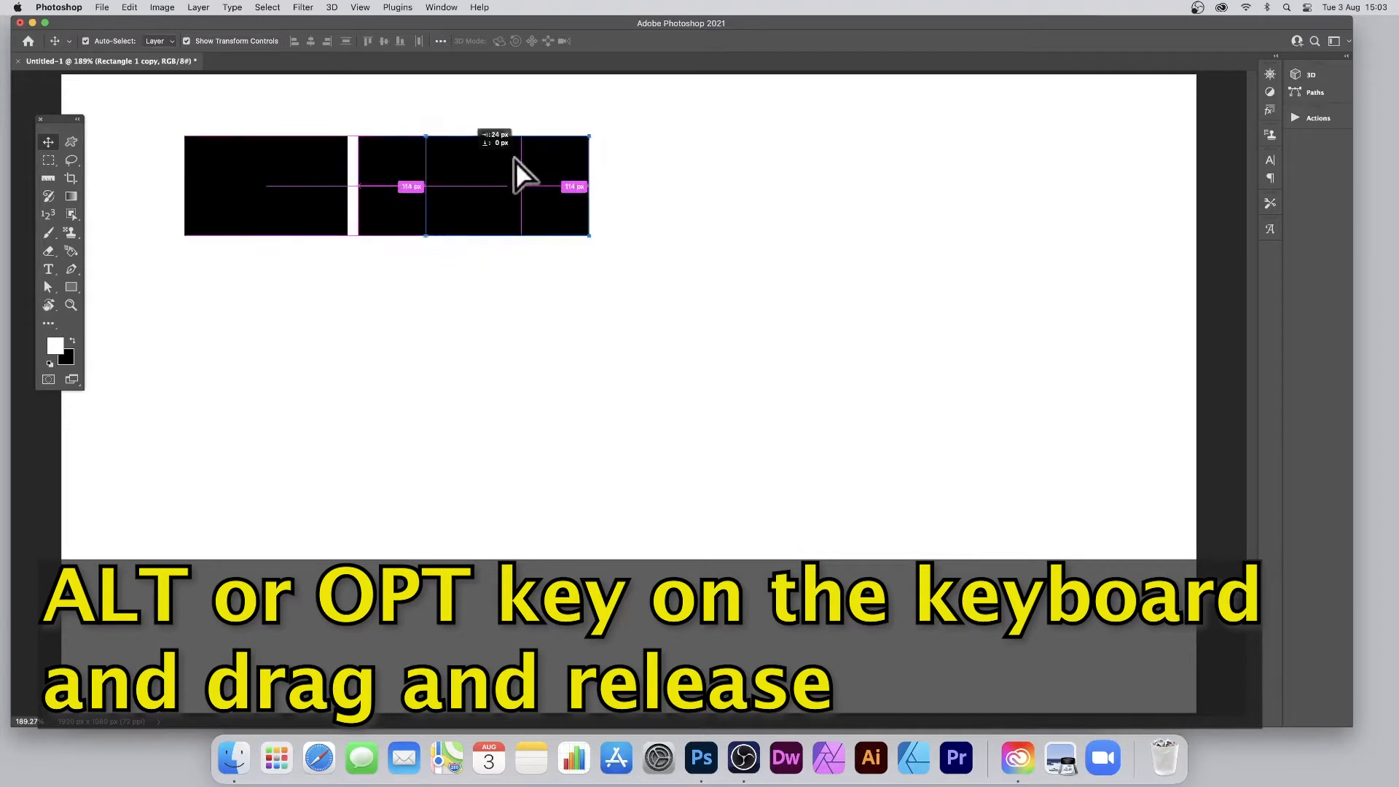
pyautogui.moveTo(517, 186); pyautogui.dragTo(613, 186)
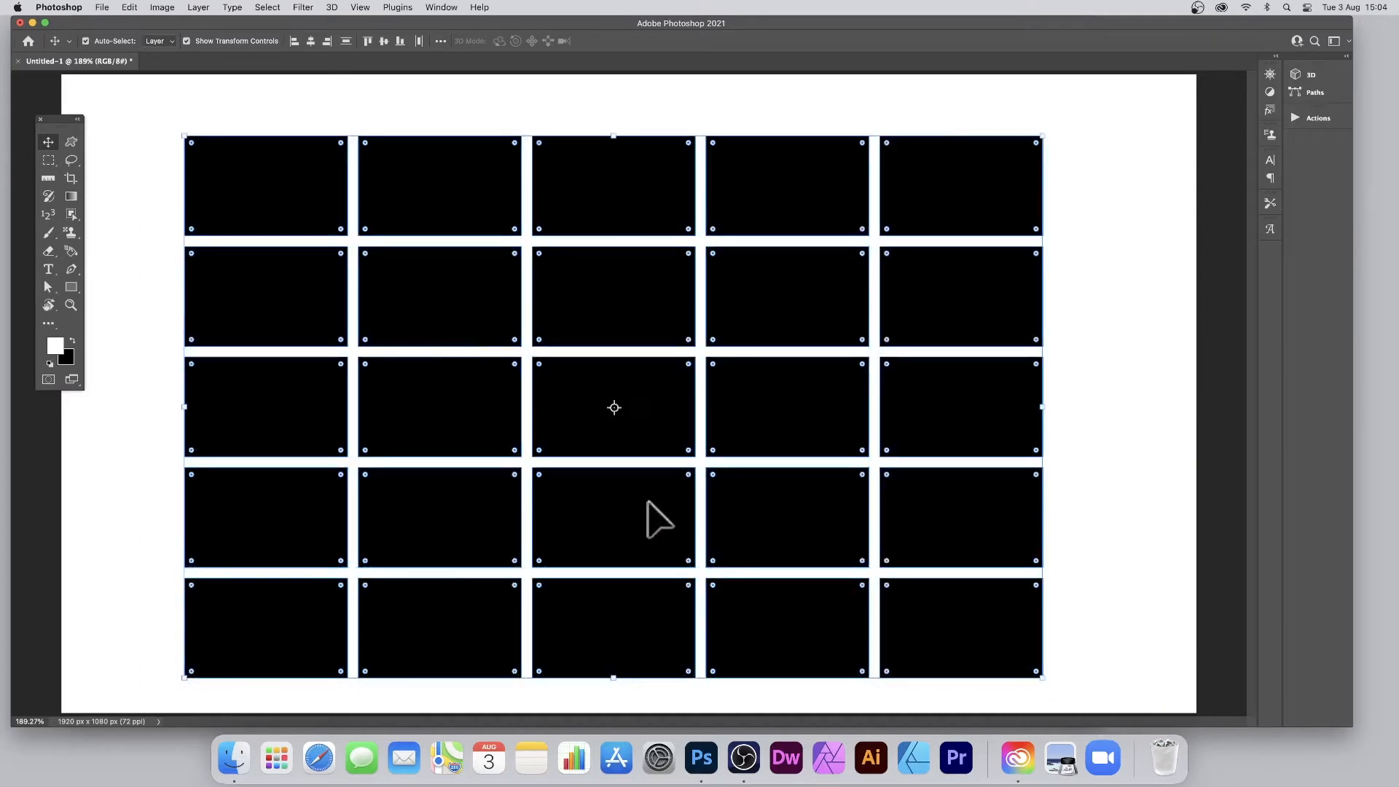
# - Unite all twenty-five rectangles into one shape via Layer > Combine Shapes > Unite Shapes
pyautogui.click(199, 7)
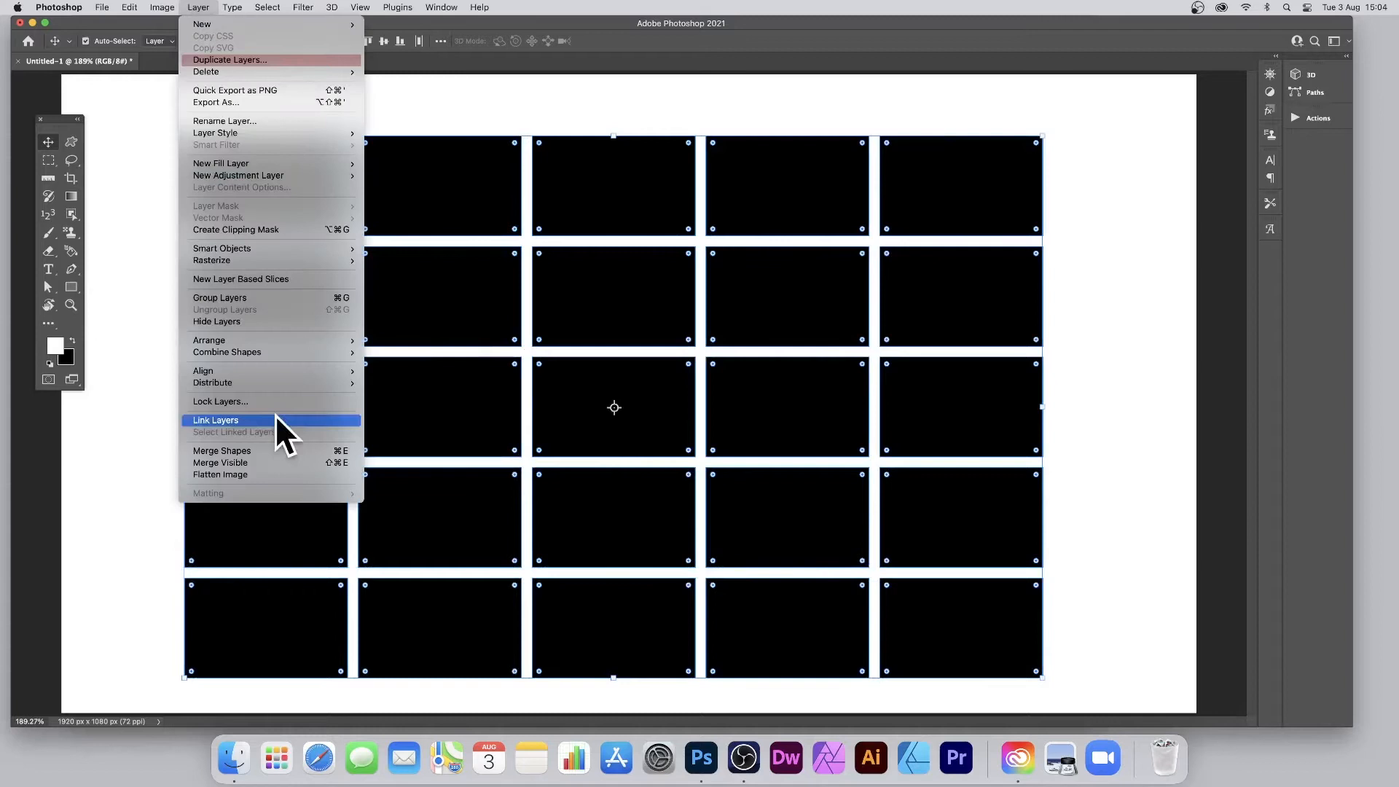
pyautogui.moveTo(226, 351)
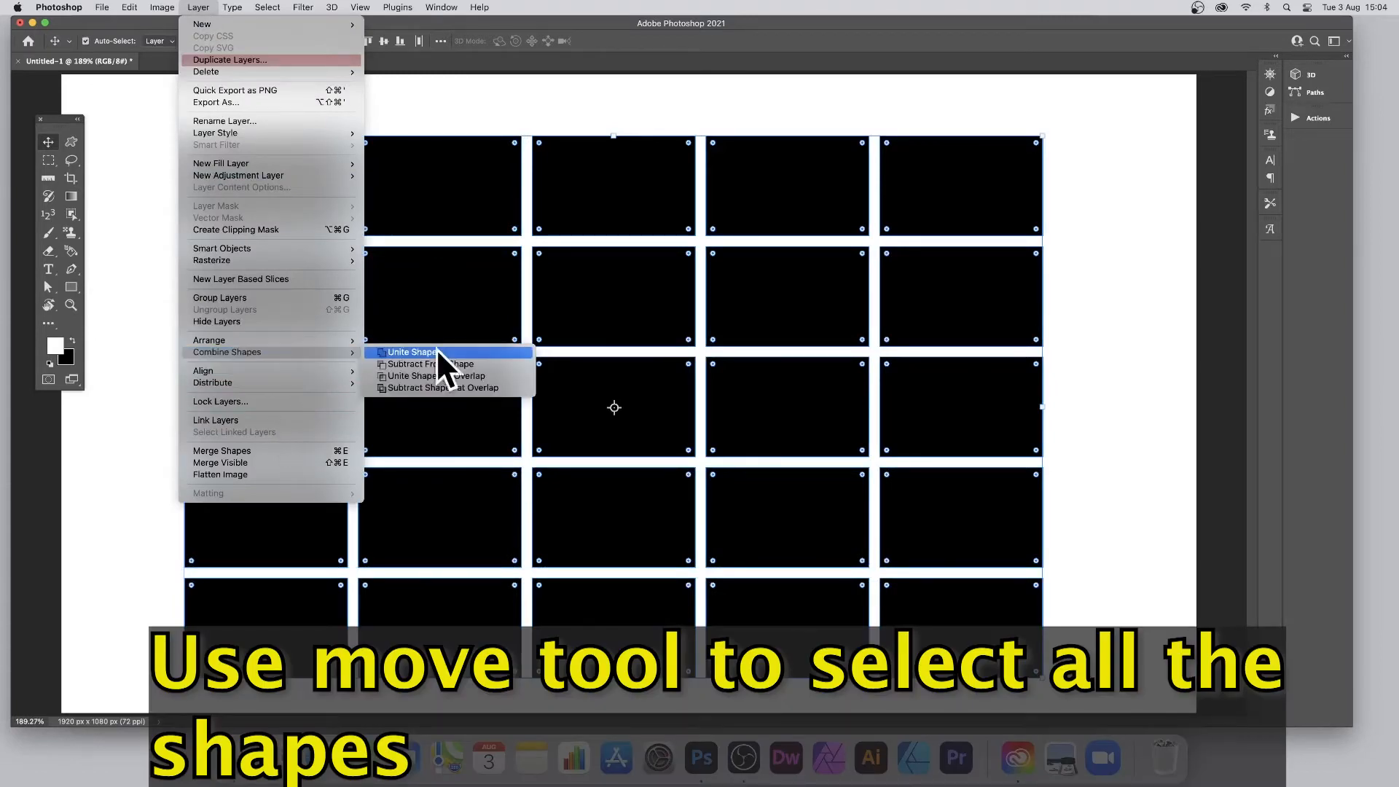
pyautogui.click(411, 351)
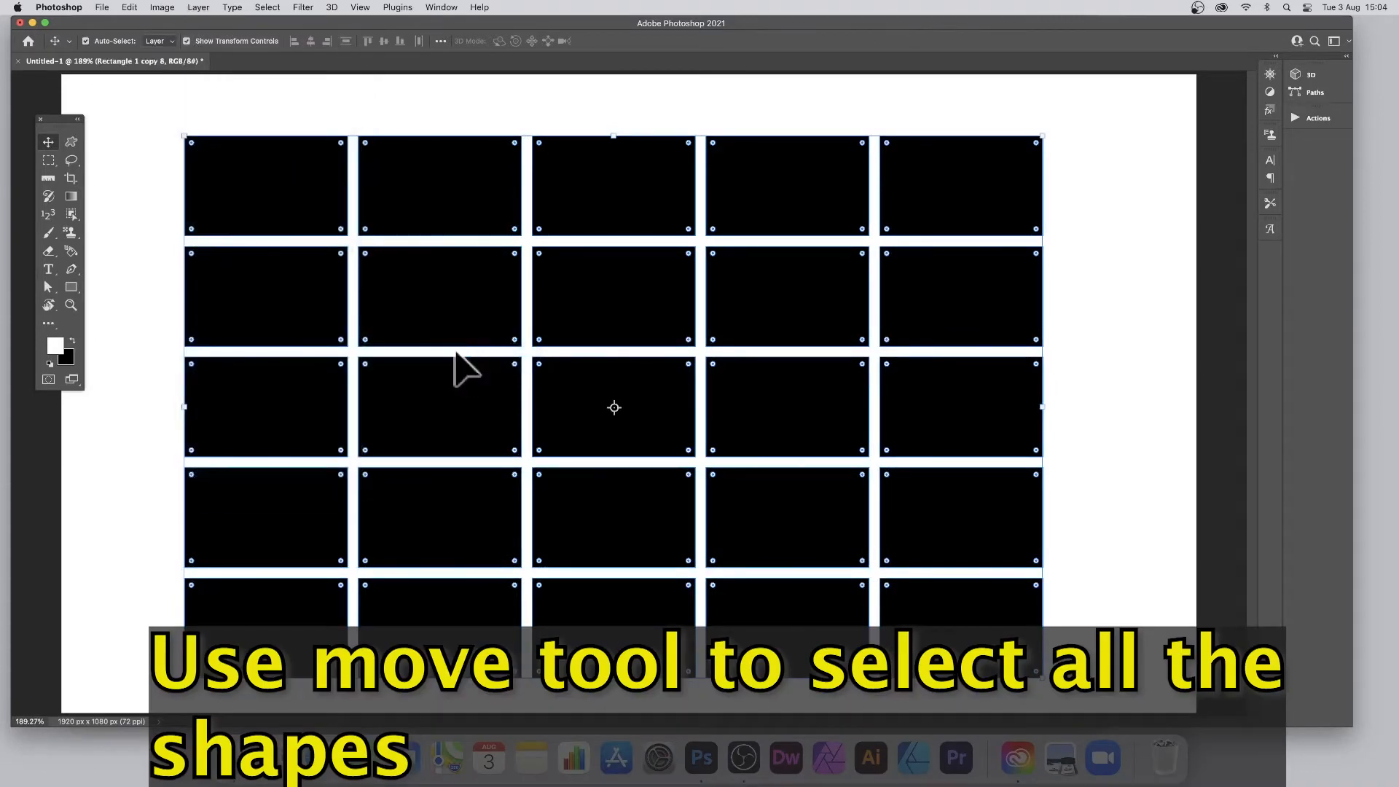
pyautogui.click(128, 7)
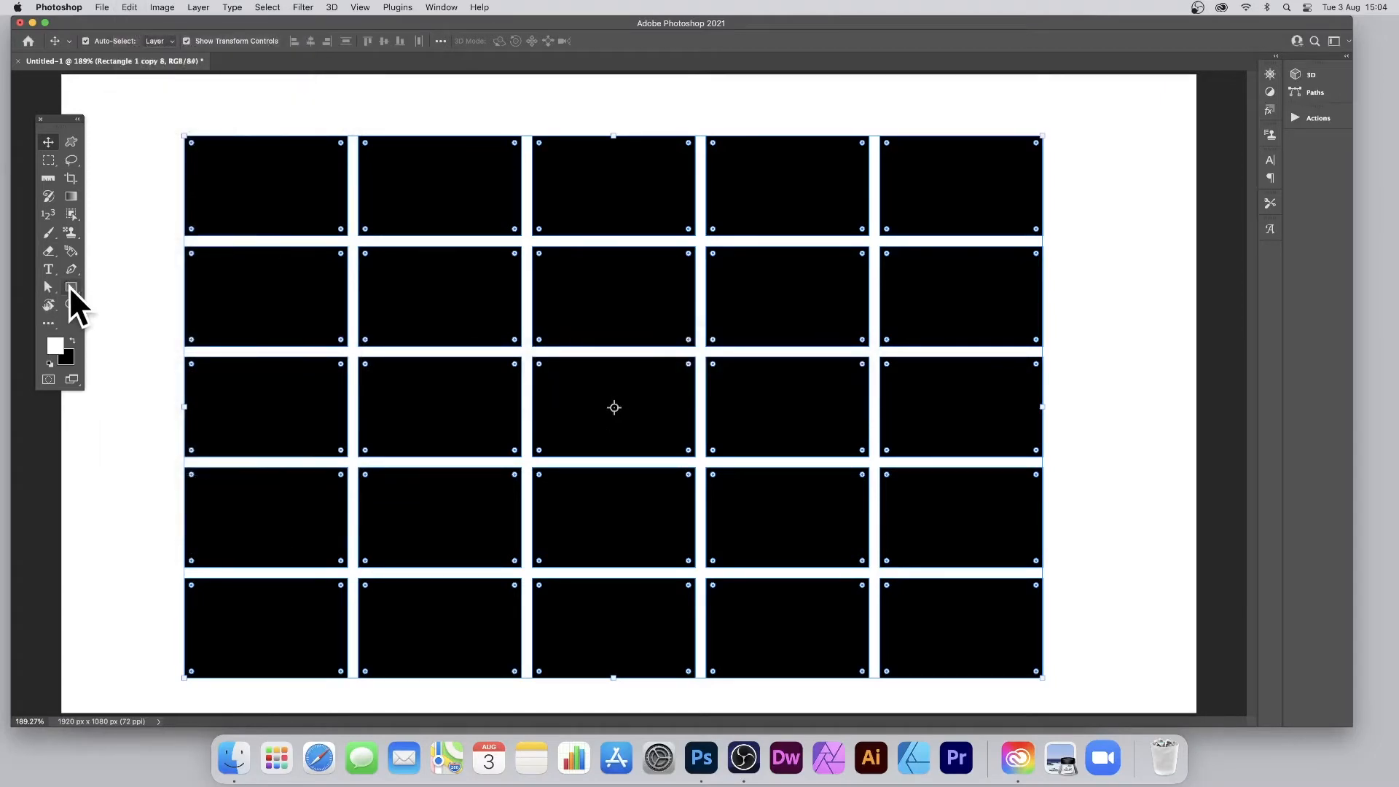
# - Switch to the Rectangle tool for drawing a large rectangle over the grid
pyautogui.click(48, 286)
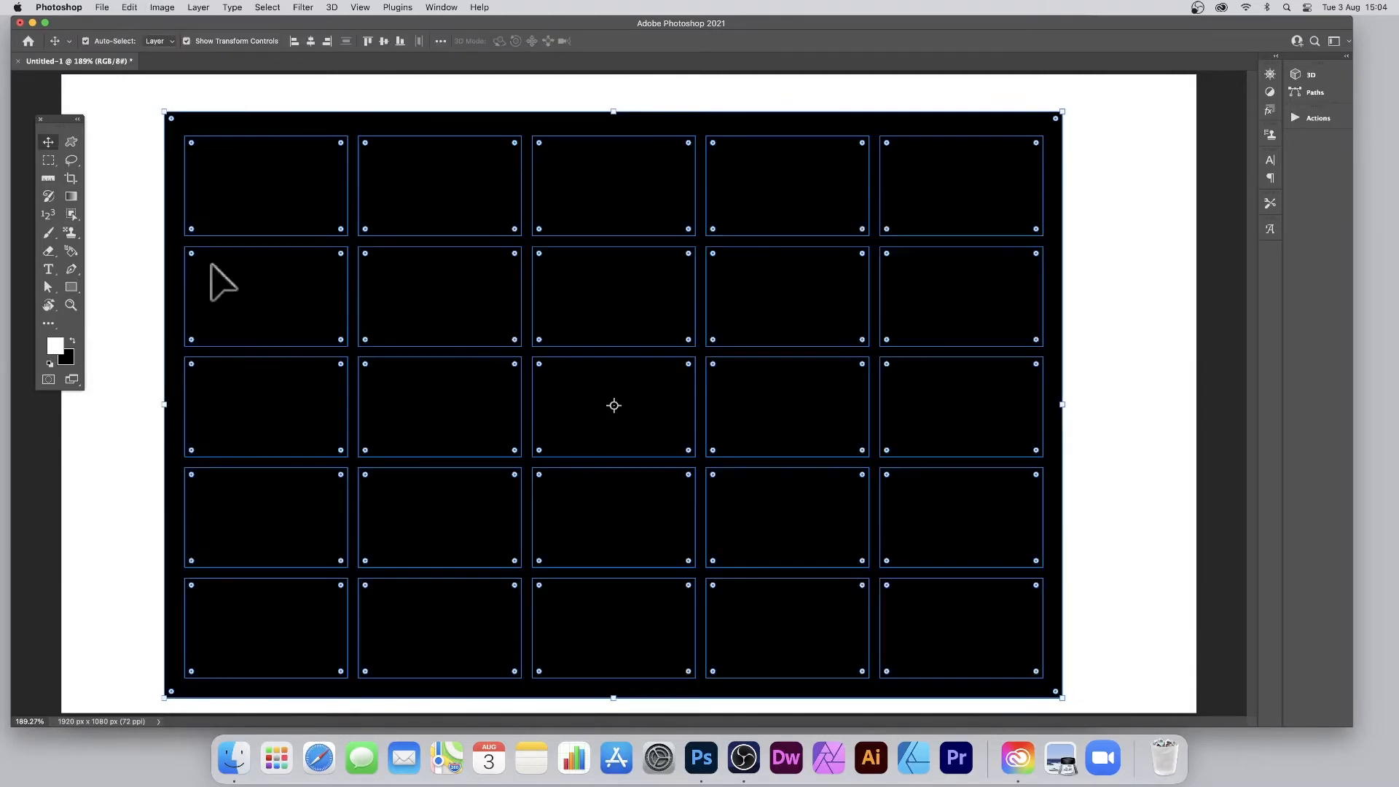
pyautogui.moveTo(902, 346)
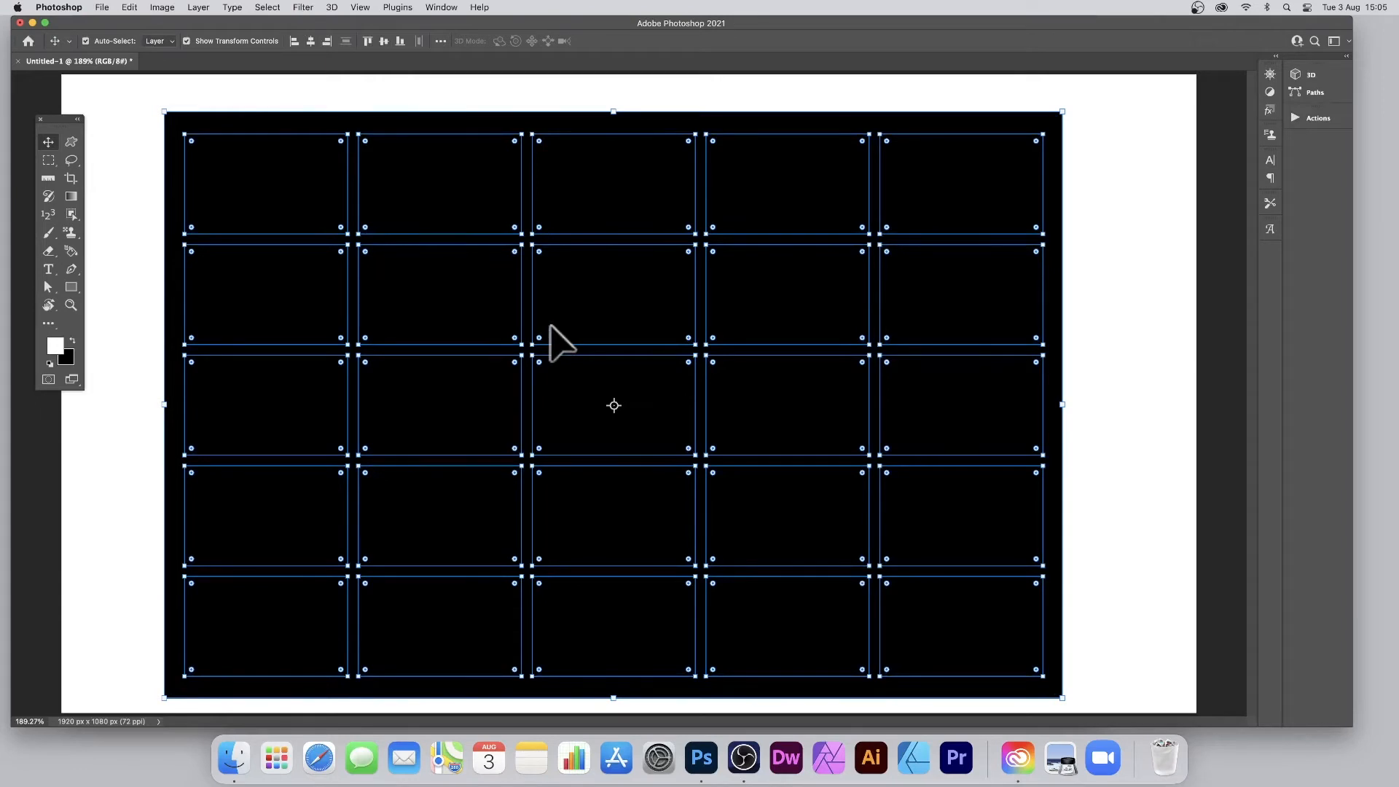
# - Apply Layer > Combine Shapes > Subtract Shapes at Overlap, leaving only black grid lines
pyautogui.click(198, 7)
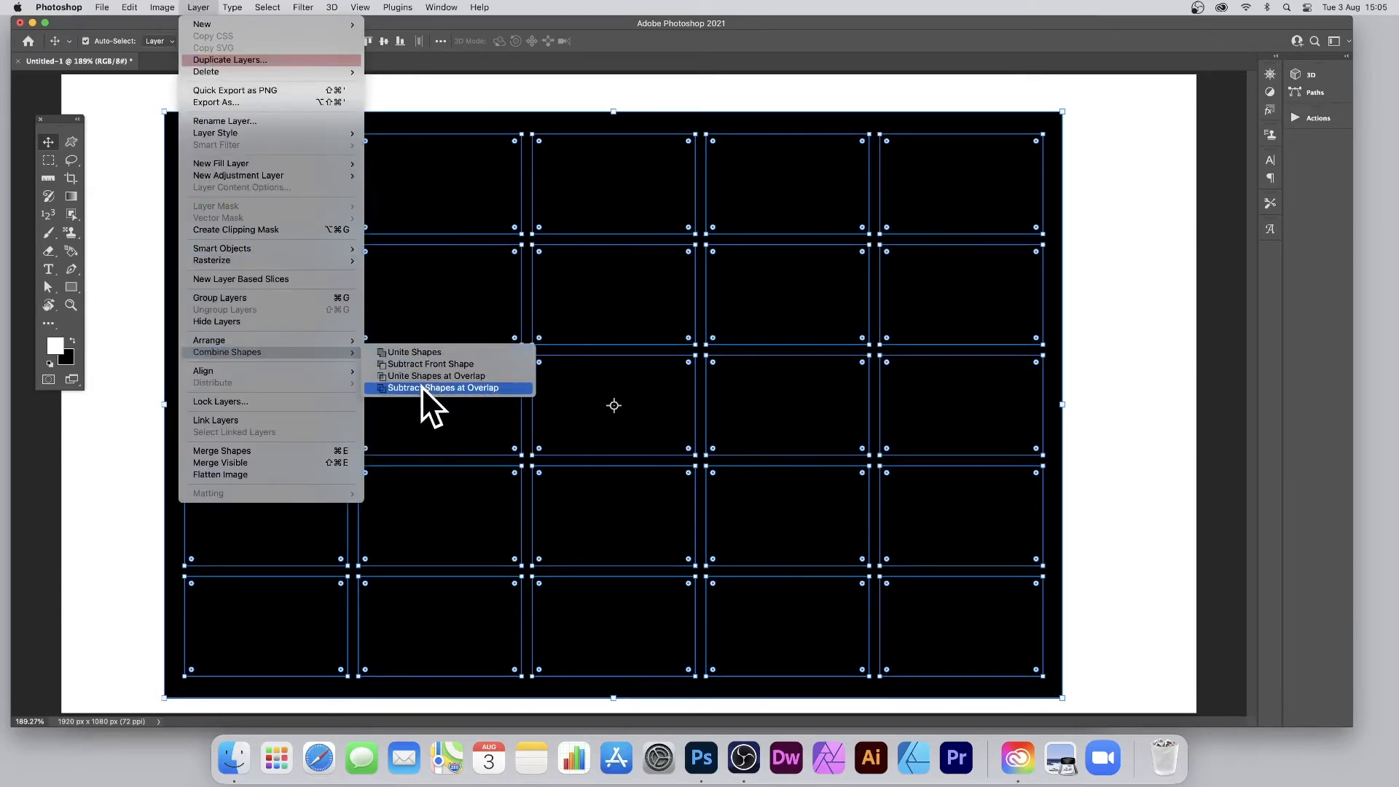
pyautogui.click(444, 387)
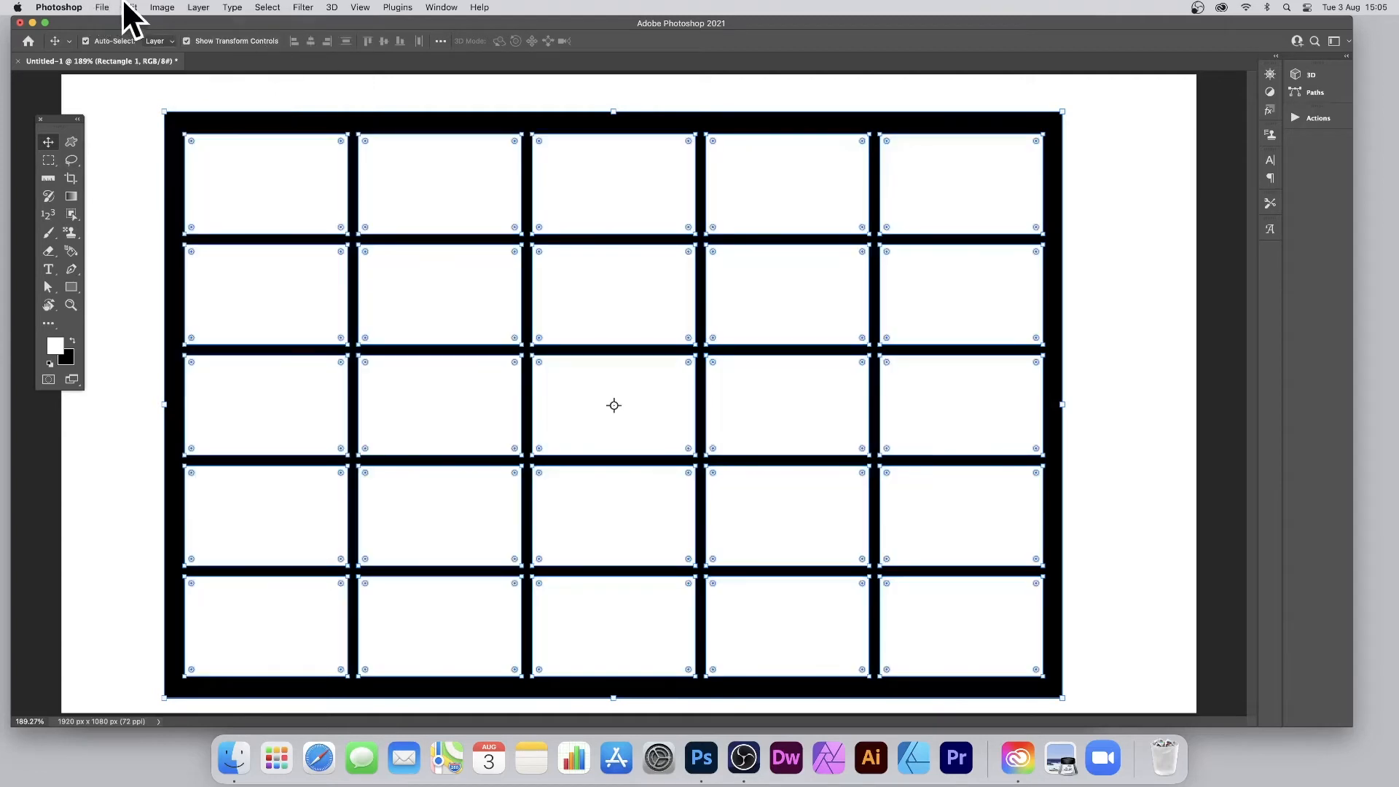
pyautogui.click(129, 8)
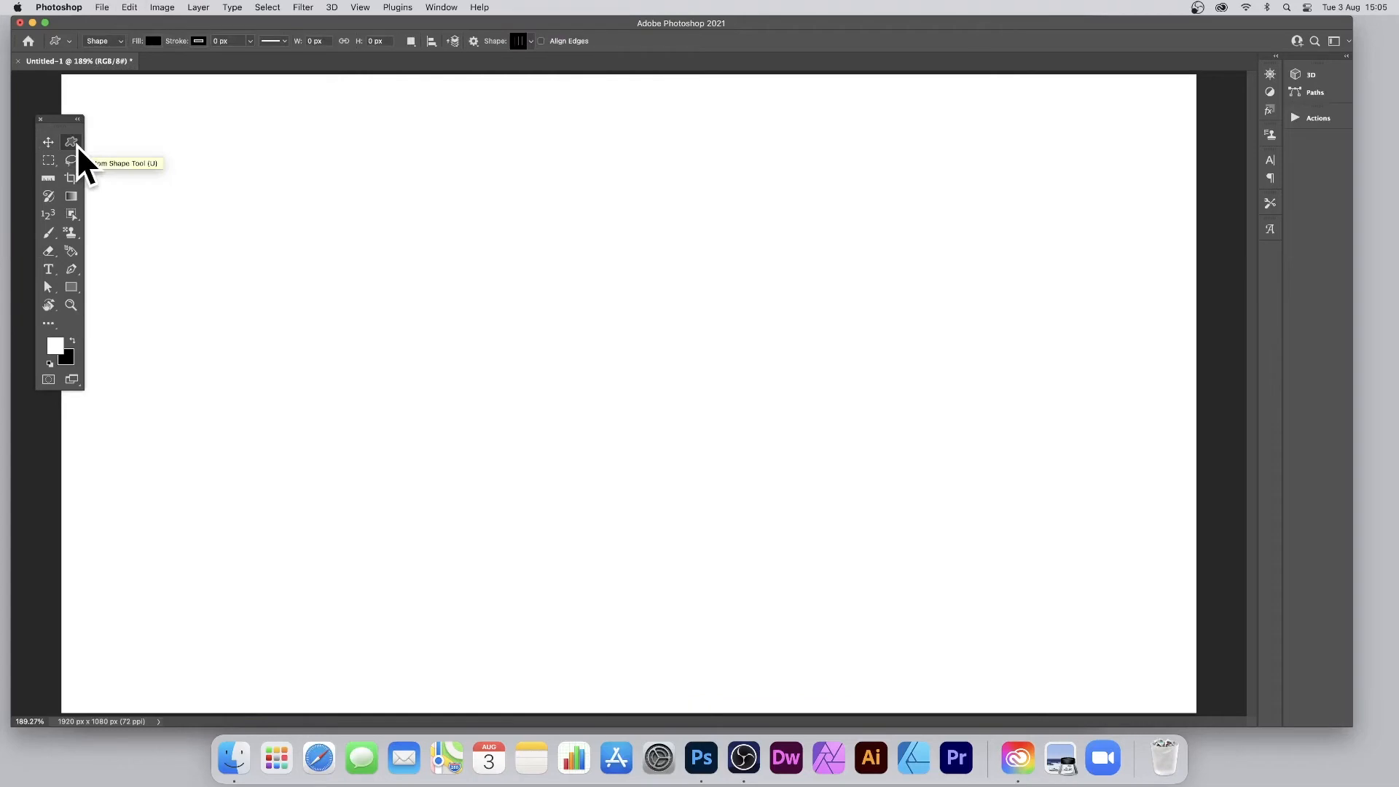
pyautogui.moveTo(70, 138)
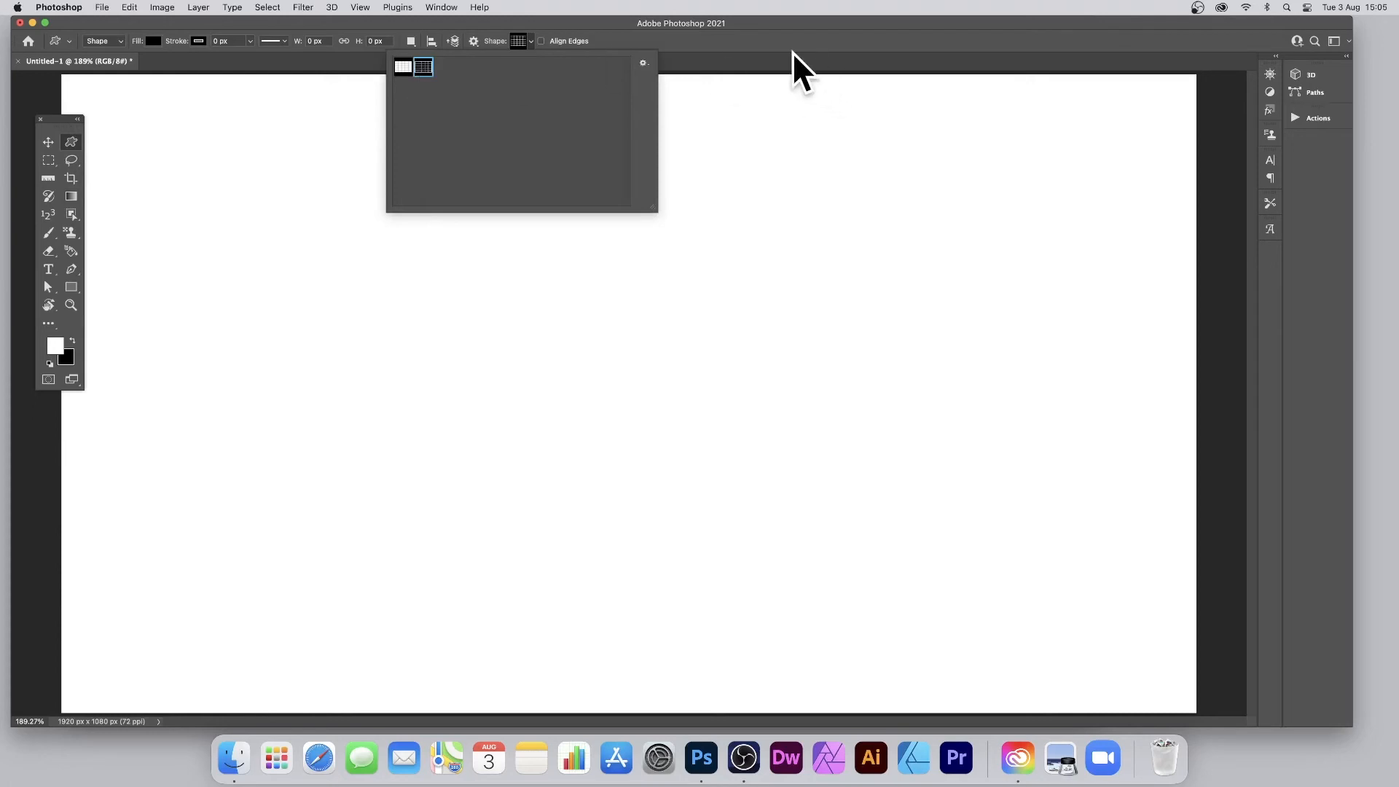
# - Drag the 5×5 grid custom shape across the canvas from near the top-left
pyautogui.moveTo(196, 122); pyautogui.dragTo(624, 386)
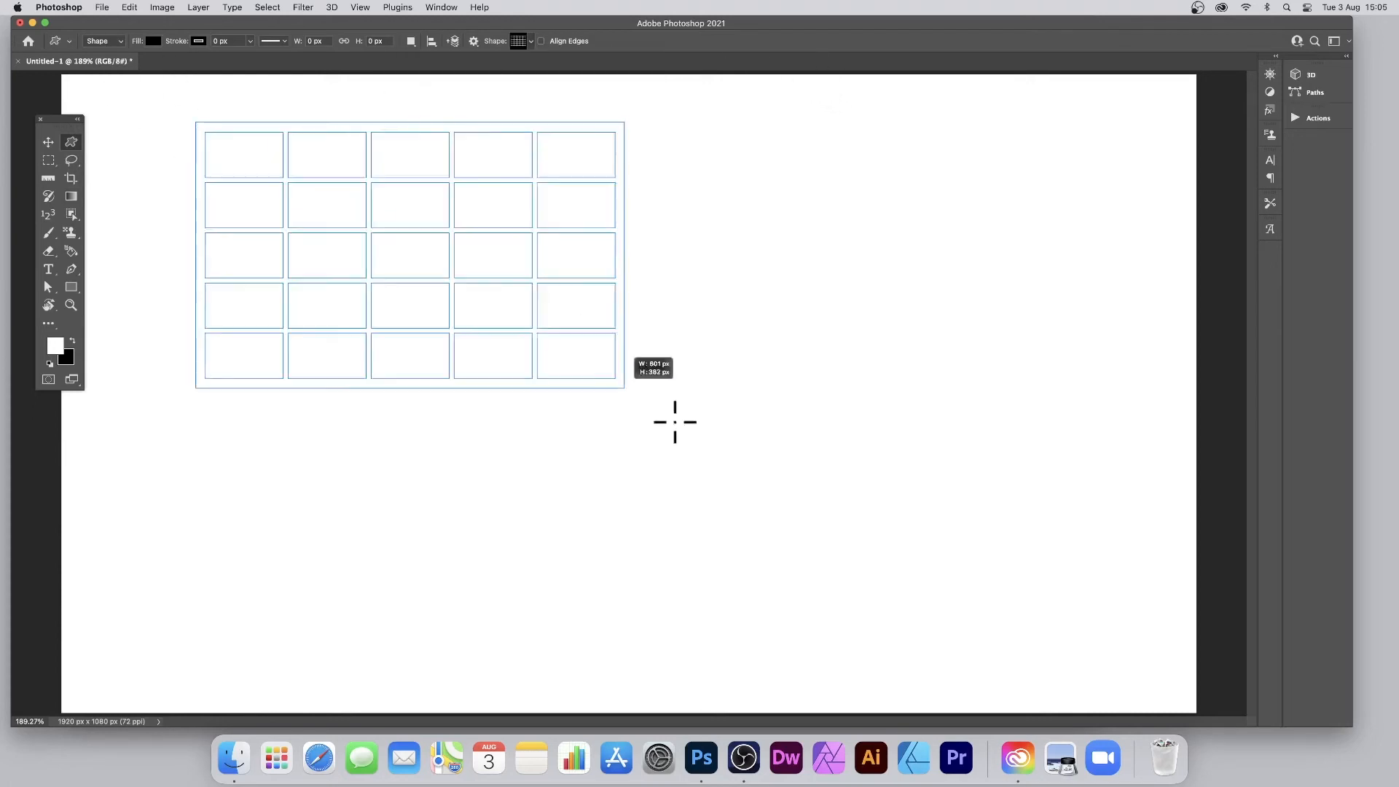